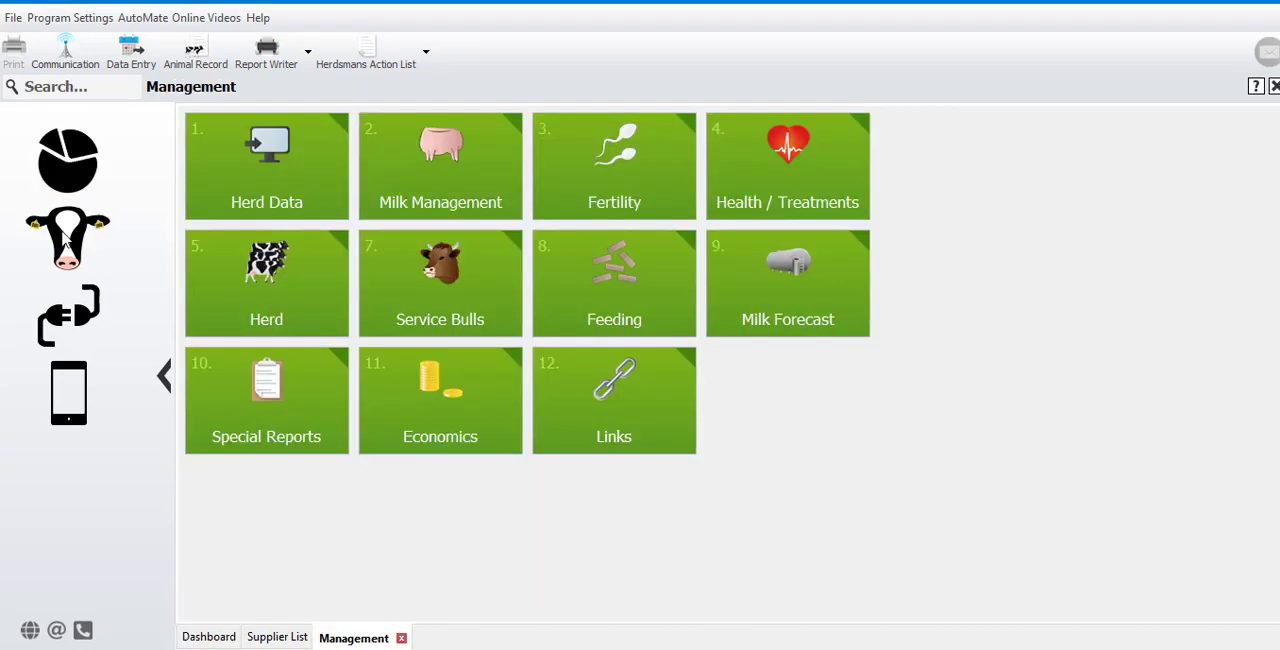
# Step: Show the ProAction links under Management with the DairyTrace + CLTS to Send and Sent lists
pyautogui.click(612, 400)
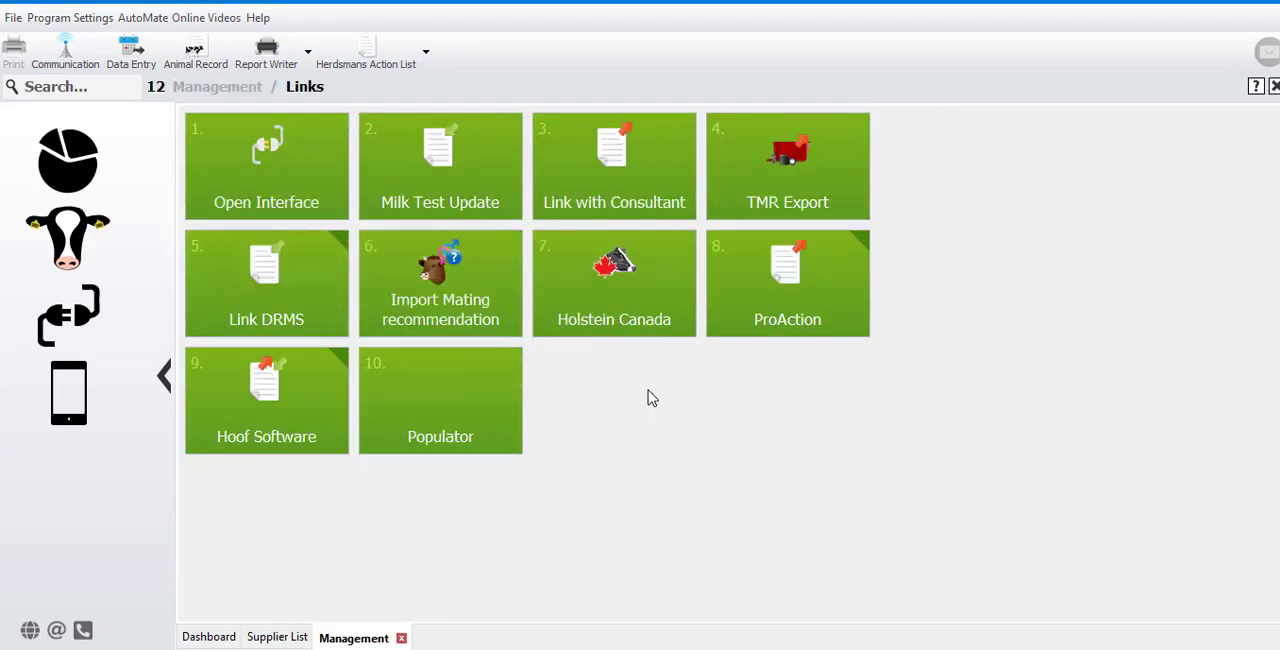
pyautogui.click(788, 284)
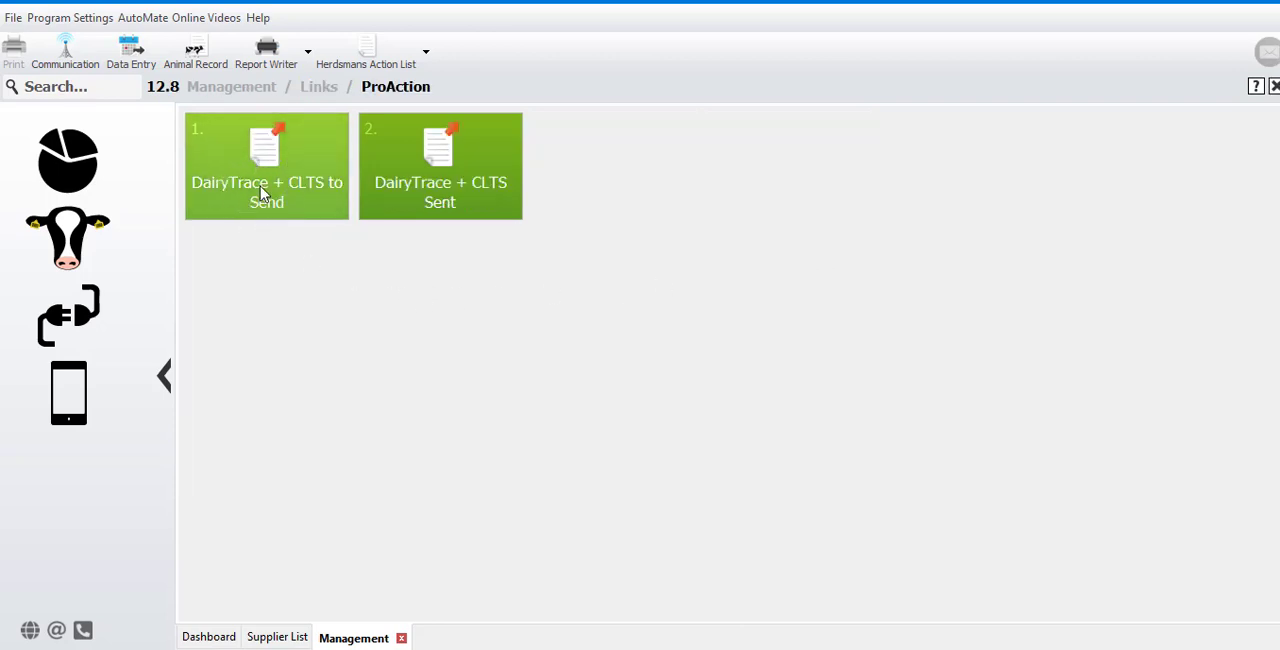
pyautogui.moveTo(492, 190)
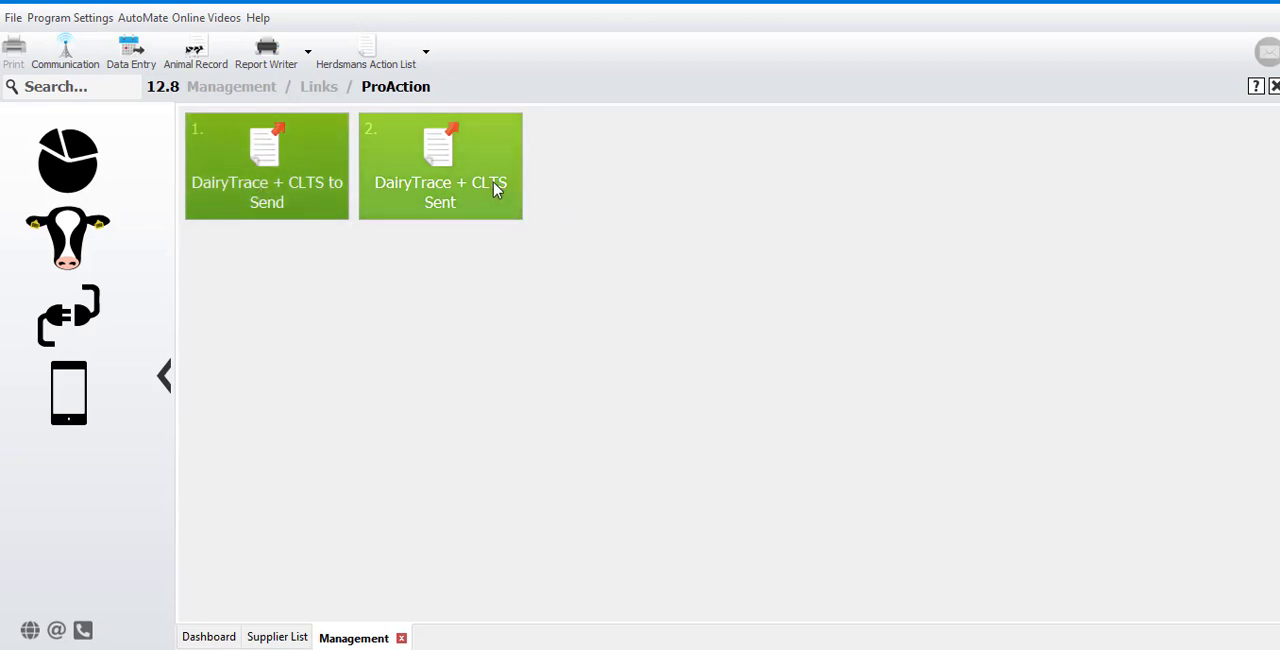
# Step: Display the DairyTrace + CLTS to Send list with its correct events and one incorrect death event
pyautogui.doubleClick(266, 164)
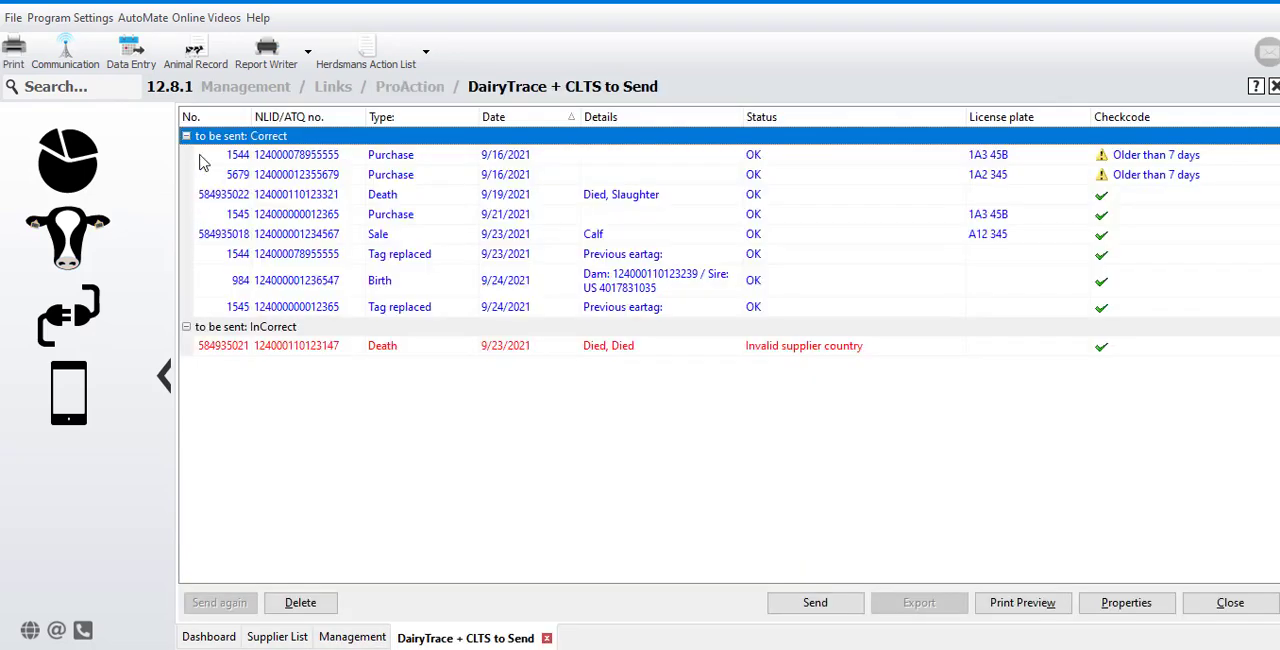
pyautogui.click(192, 116)
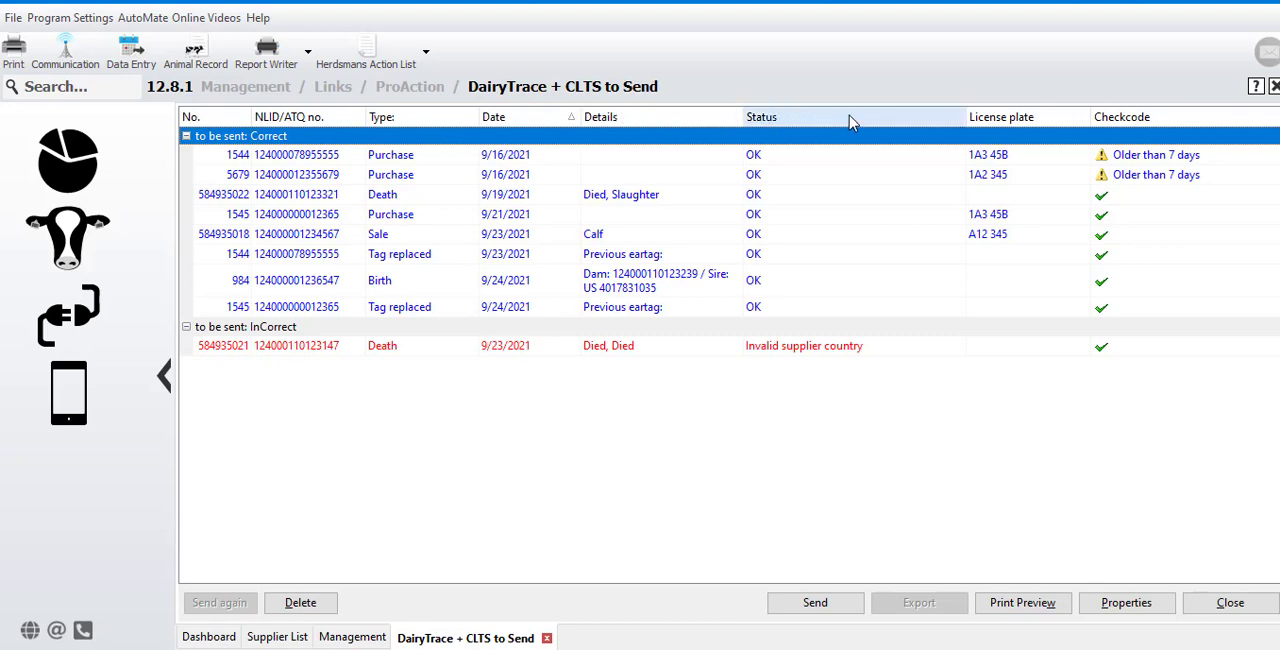
pyautogui.moveTo(1020, 116)
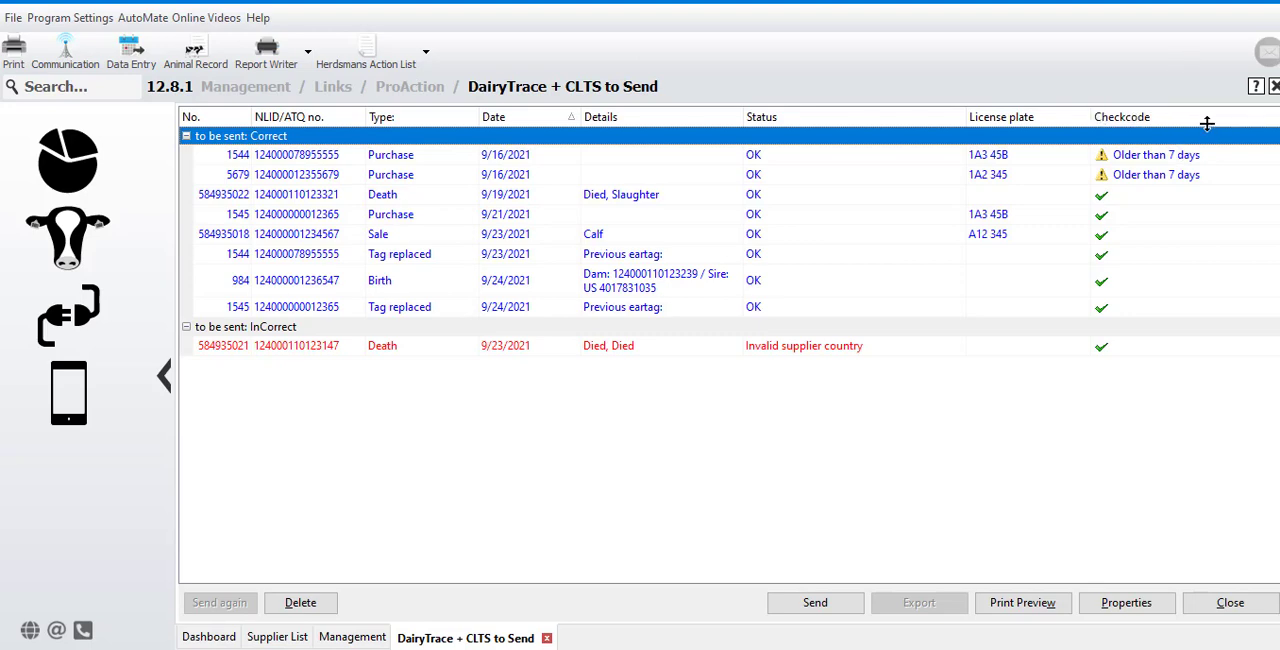
pyautogui.moveTo(1192, 160)
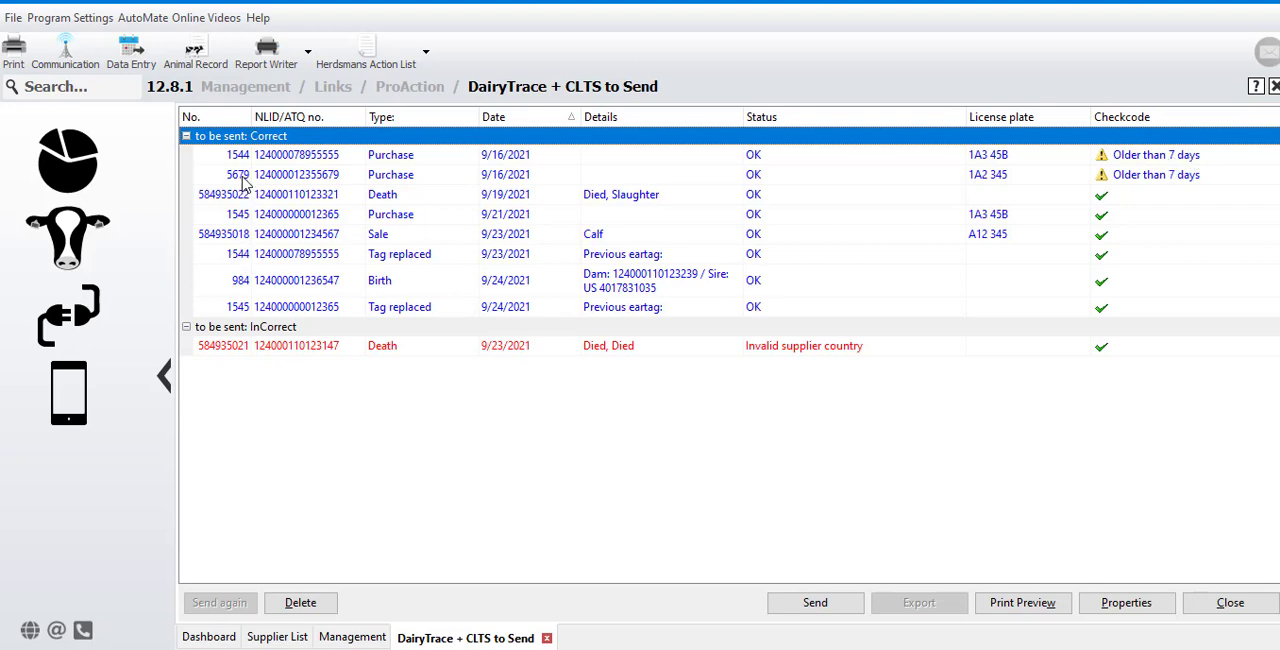
pyautogui.moveTo(248, 312)
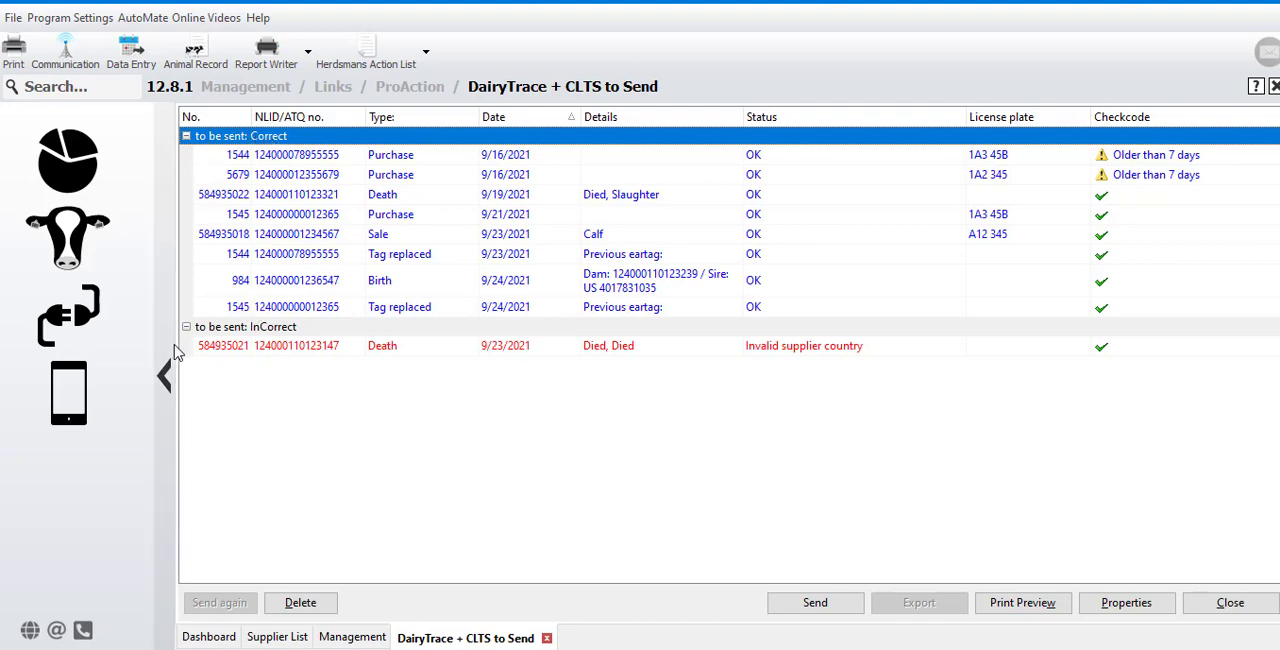
pyautogui.moveTo(250, 336)
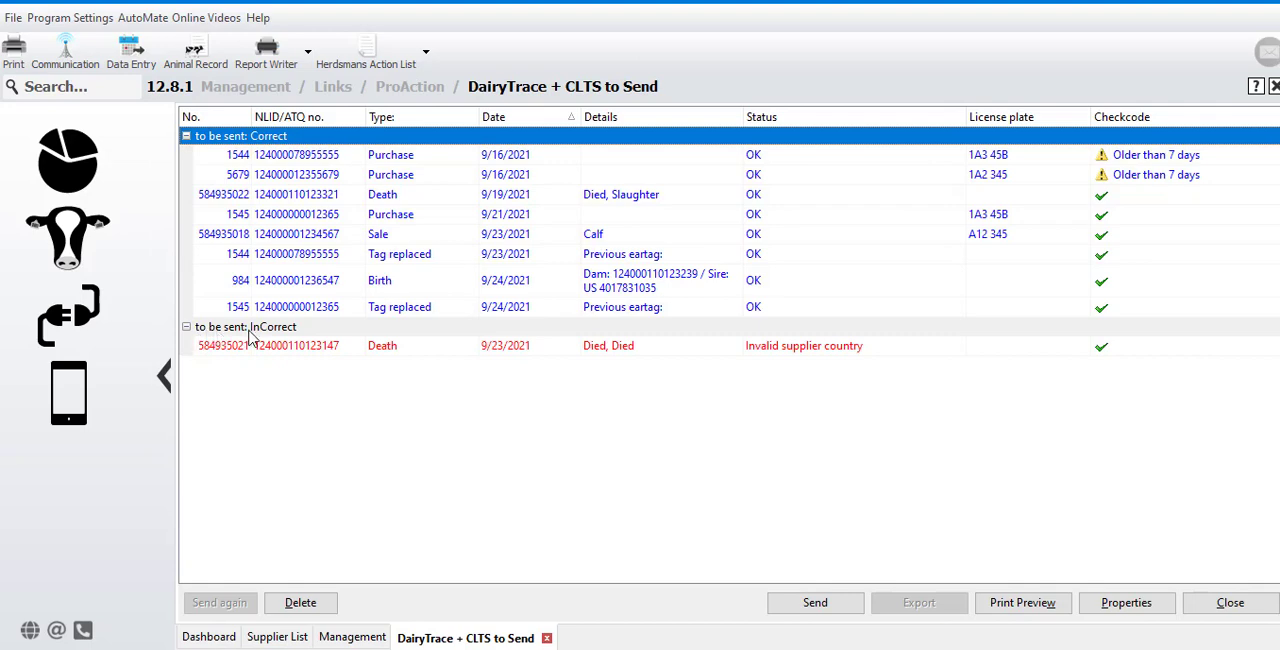
pyautogui.moveTo(256, 364)
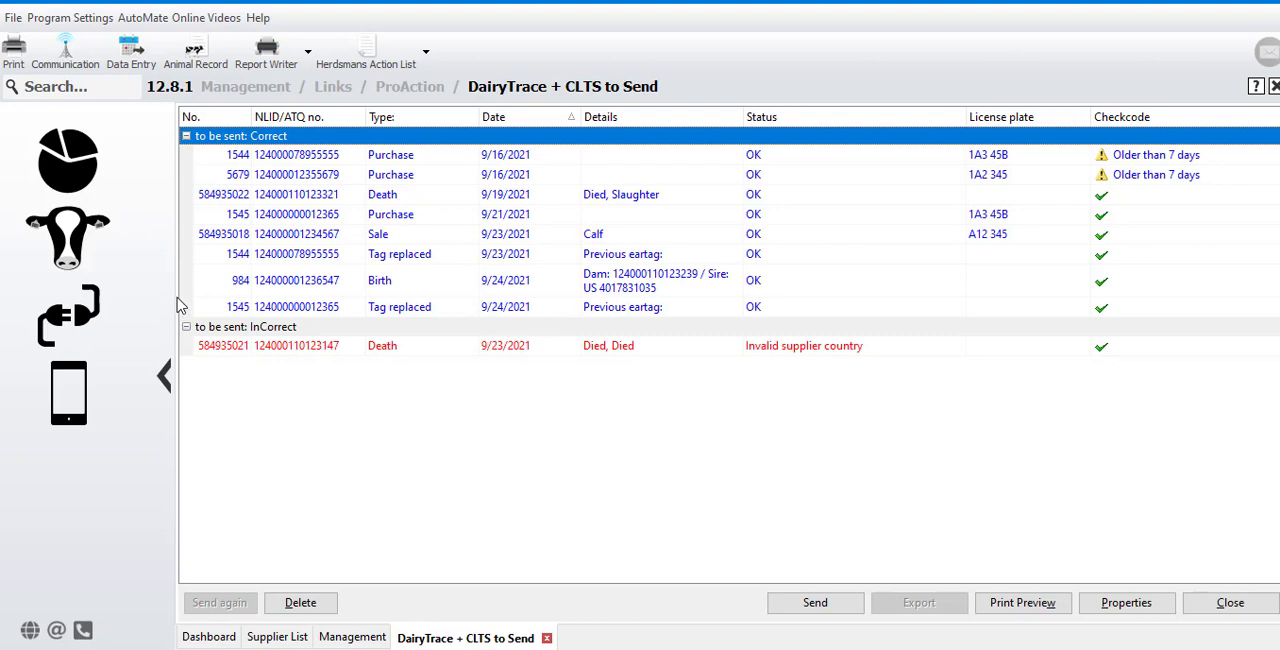
pyautogui.click(70, 16)
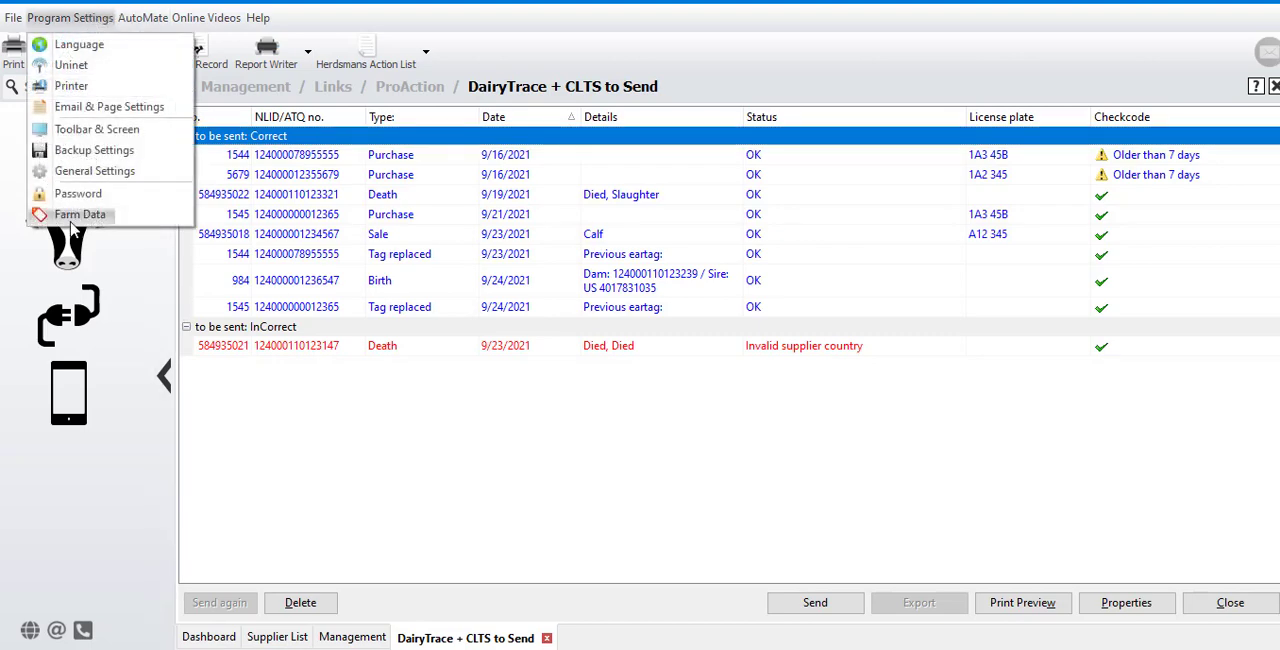
pyautogui.click(80, 214)
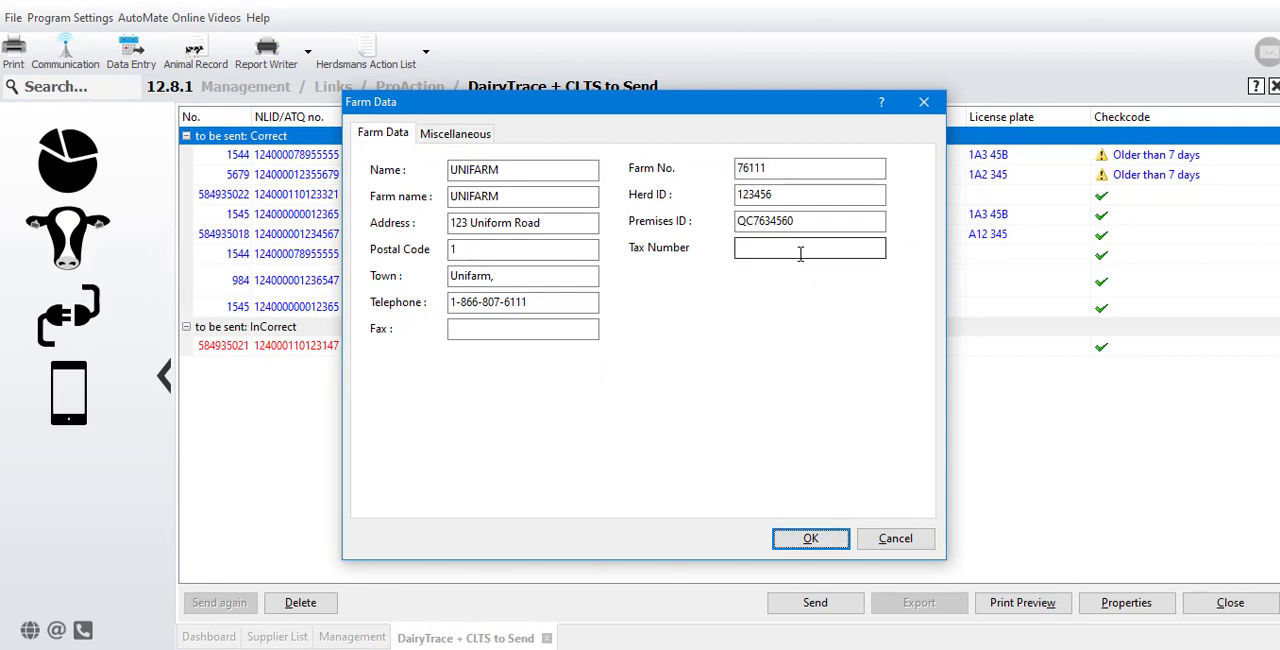
pyautogui.tripleClick(810, 222)
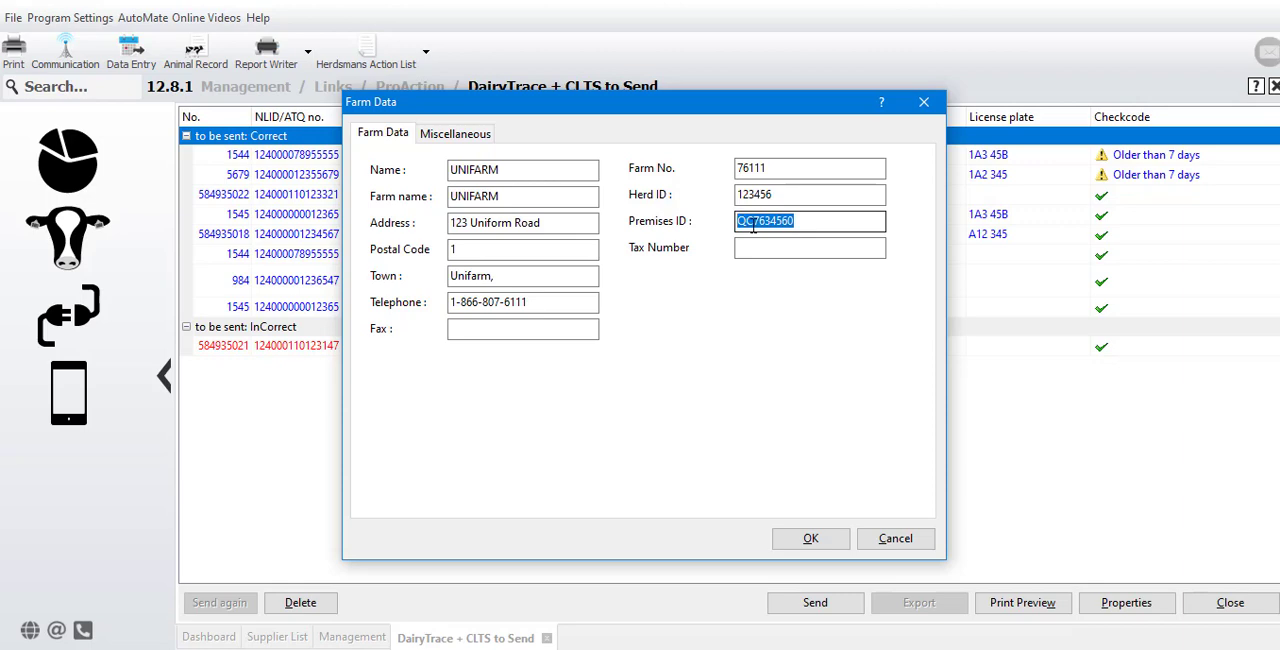
pyautogui.click(810, 538)
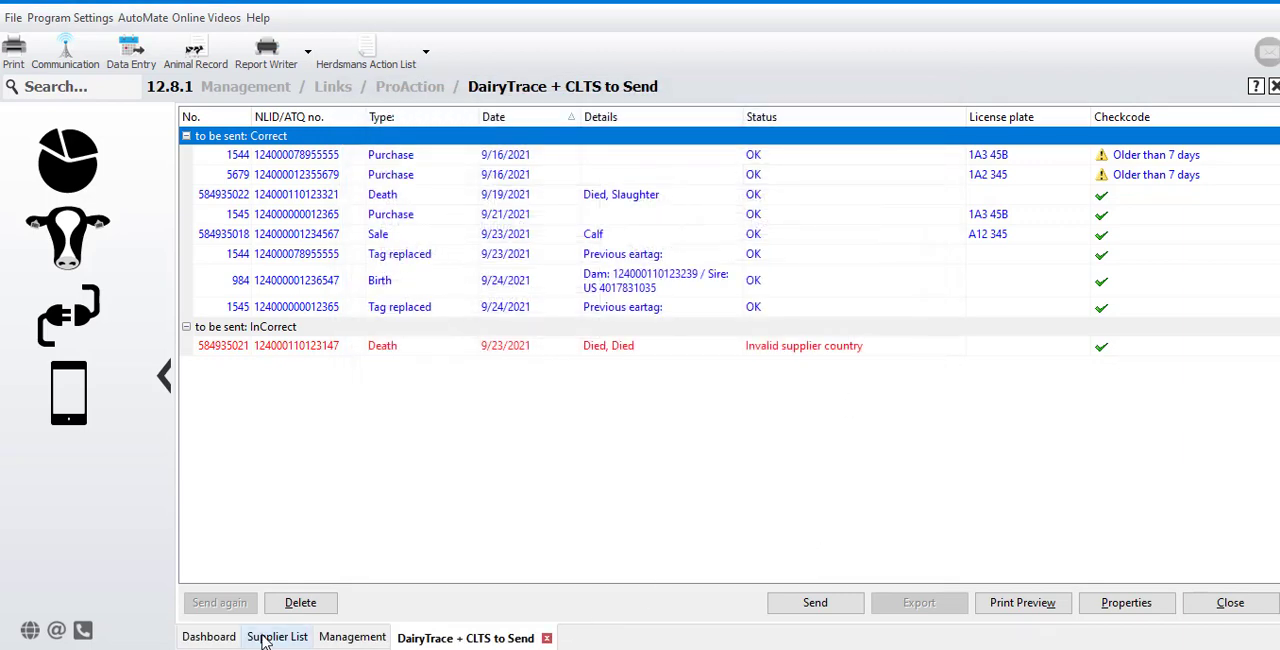
# Step: Review John Smith's supplier record and Premises ID and confirm his details
pyautogui.click(276, 636)
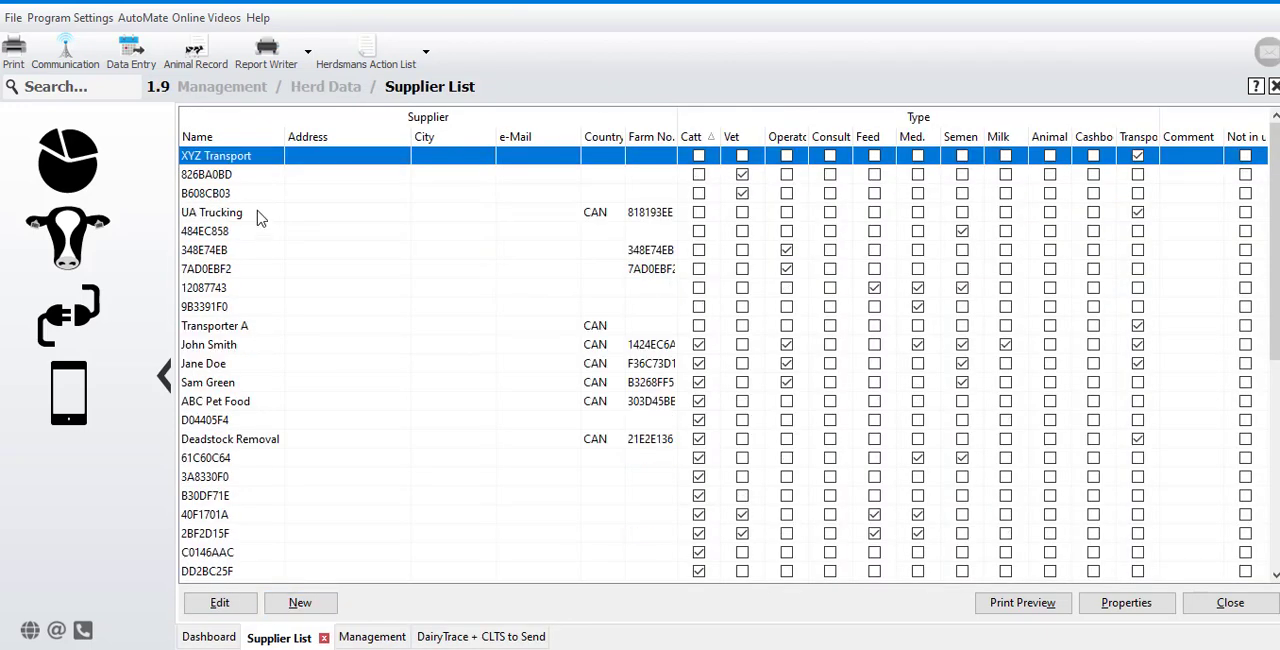
pyautogui.click(240, 344)
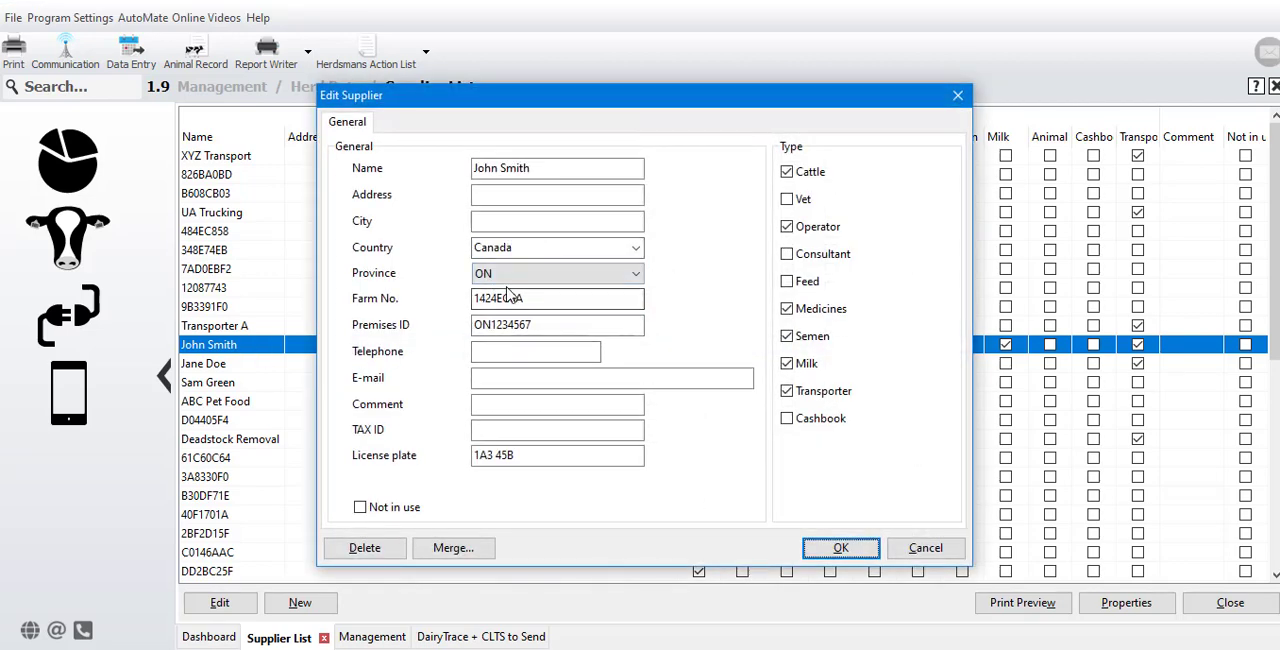
pyautogui.click(556, 324)
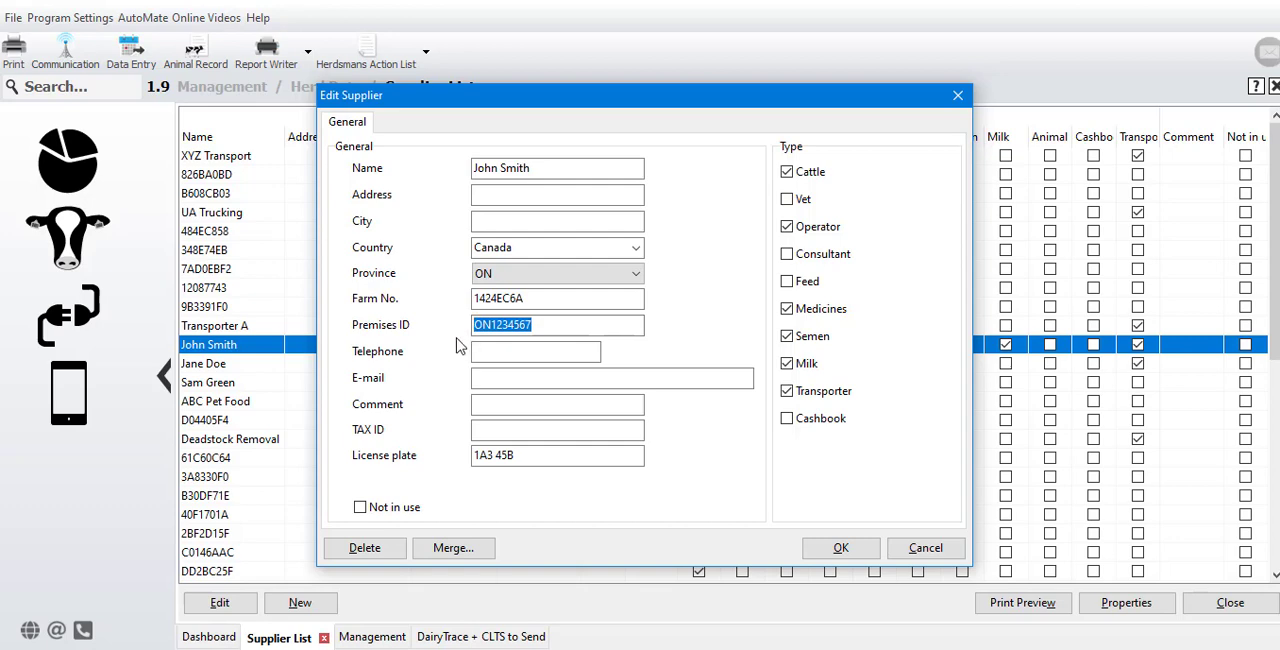
pyautogui.moveTo(436, 364)
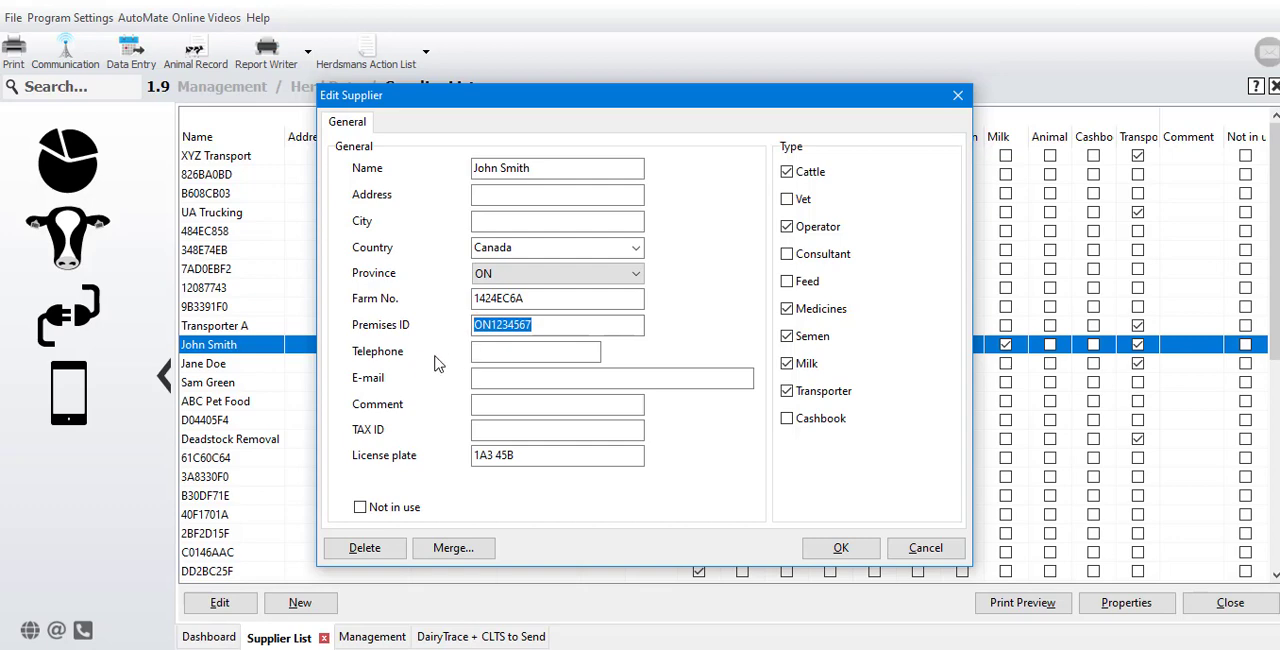
pyautogui.click(786, 390)
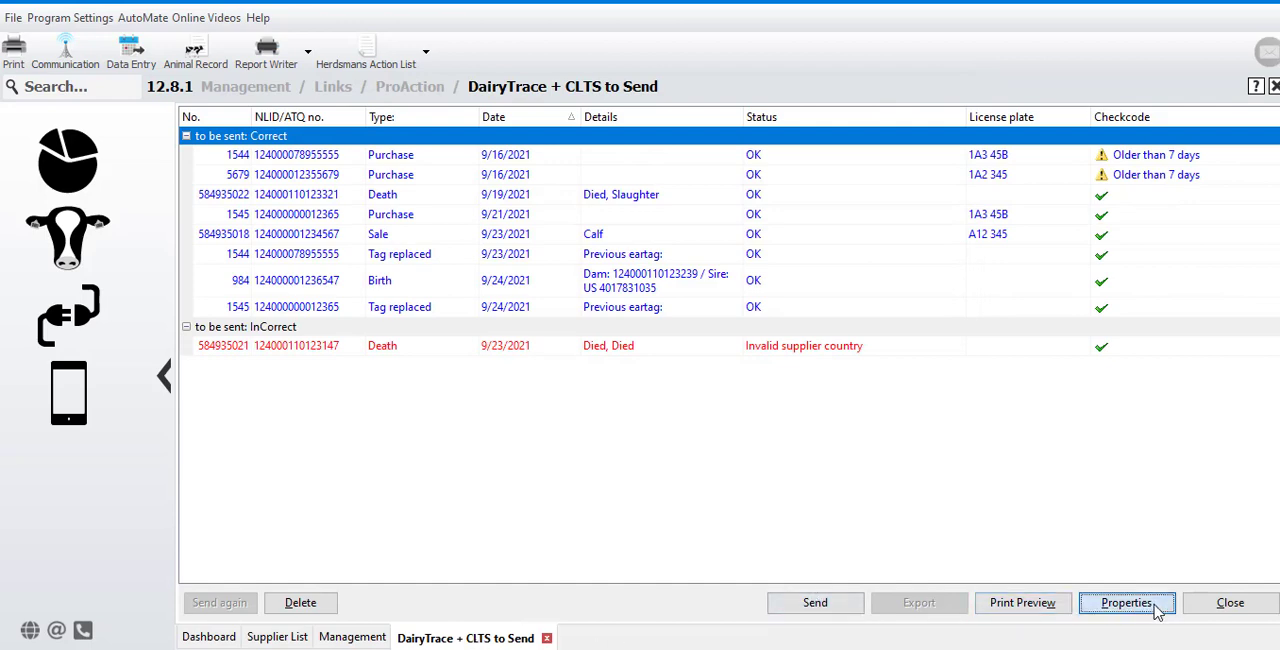
# Step: Bring up the send properties of the DairyTrace + CLTS to Send list
pyautogui.click(1126, 602)
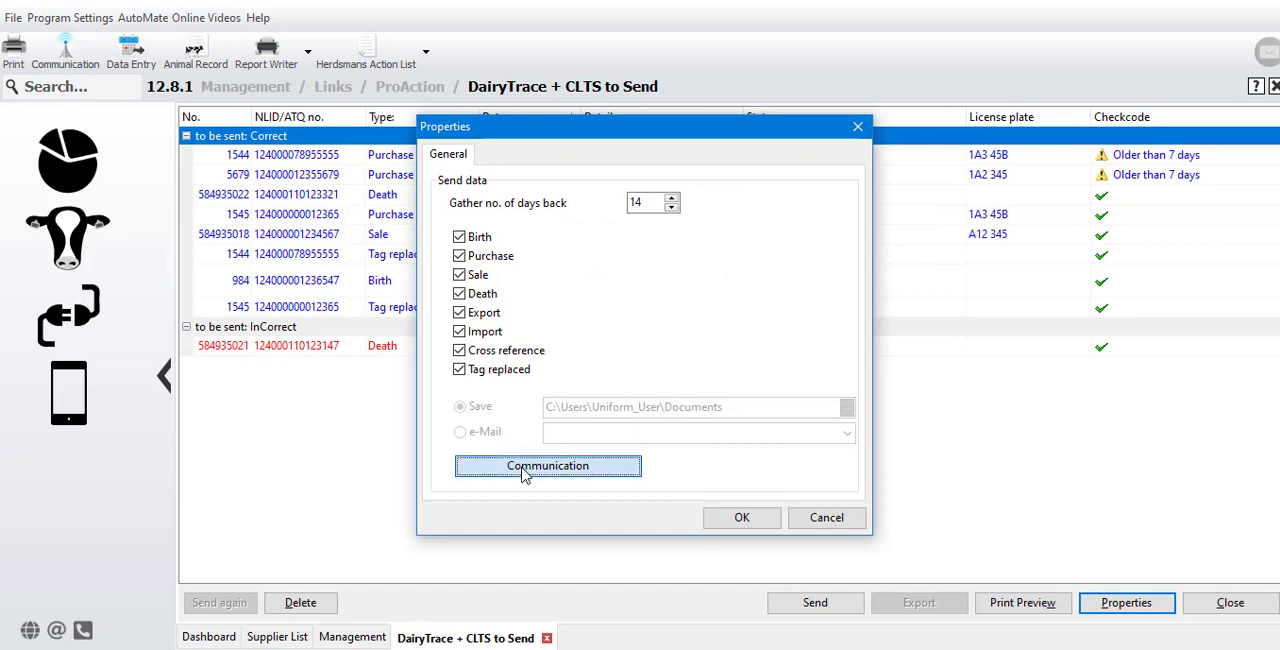
# Step: Confirm the ProAction communication account, webservice login and DairyTrace organization
pyautogui.click(548, 464)
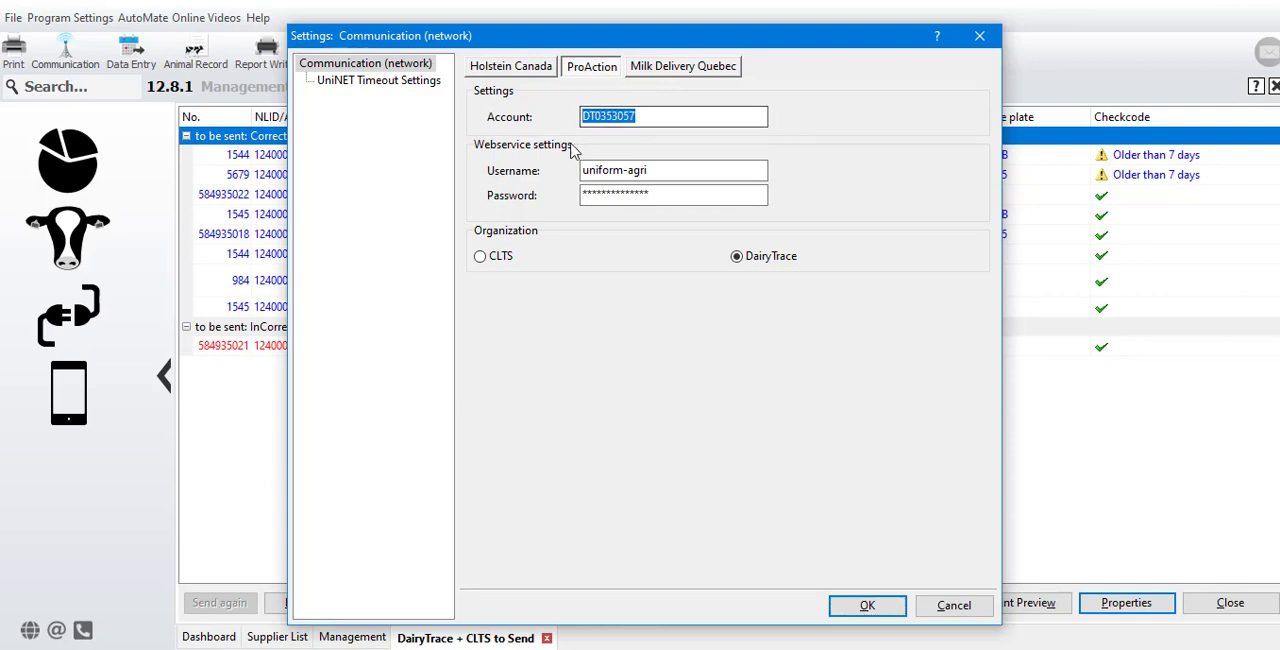
pyautogui.moveTo(540, 162)
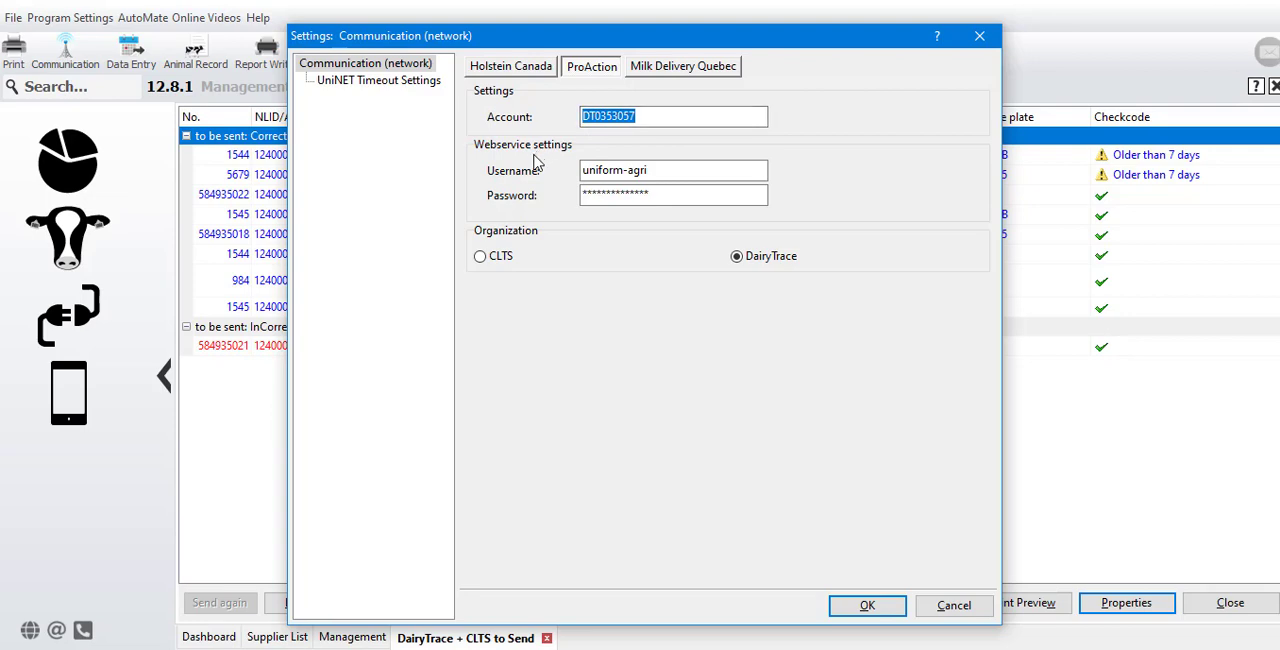
pyautogui.click(672, 170)
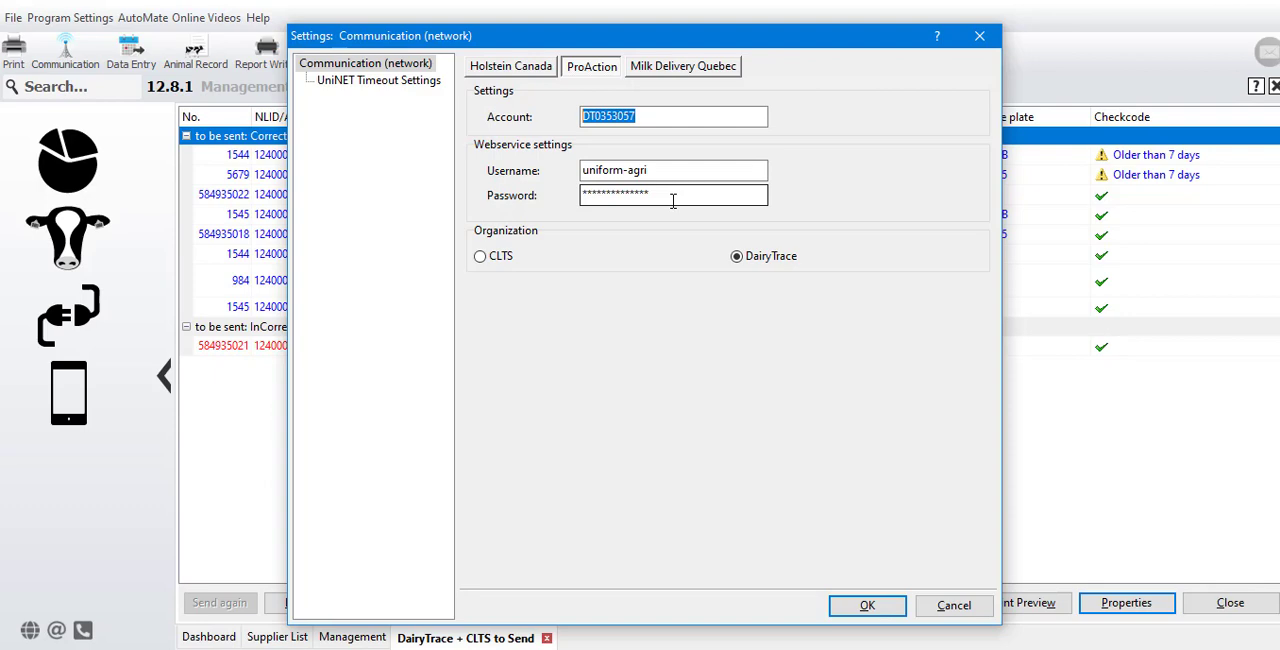
pyautogui.moveTo(756, 198)
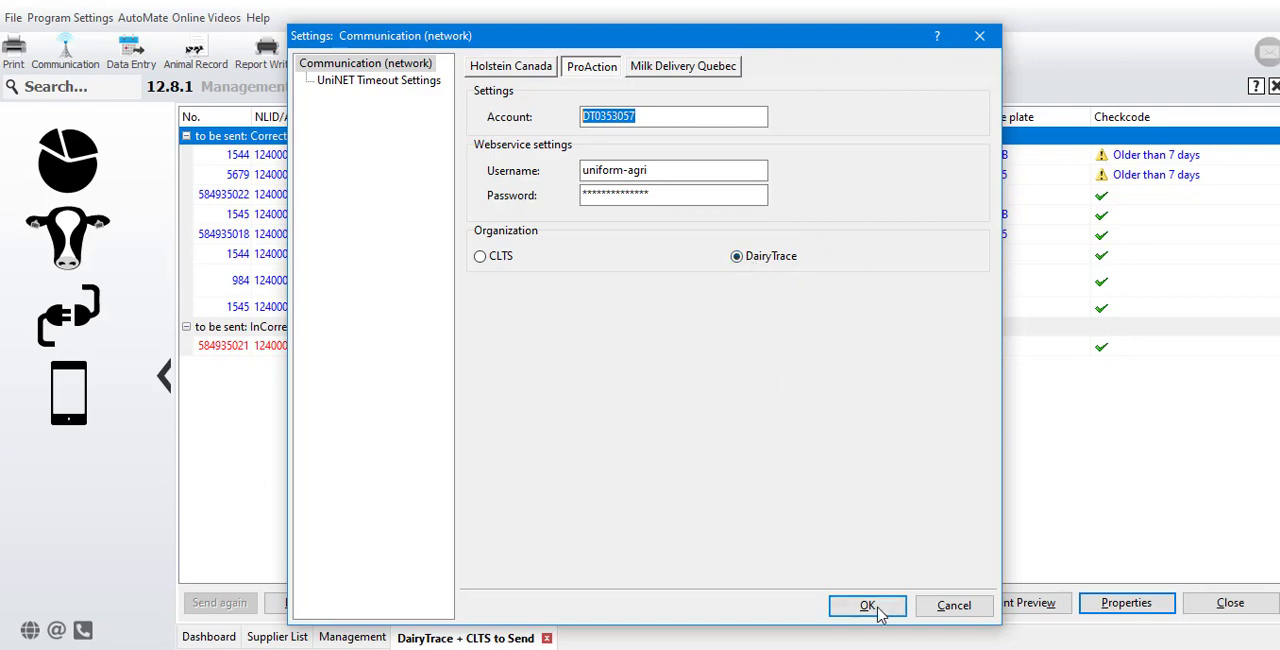
pyautogui.click(866, 604)
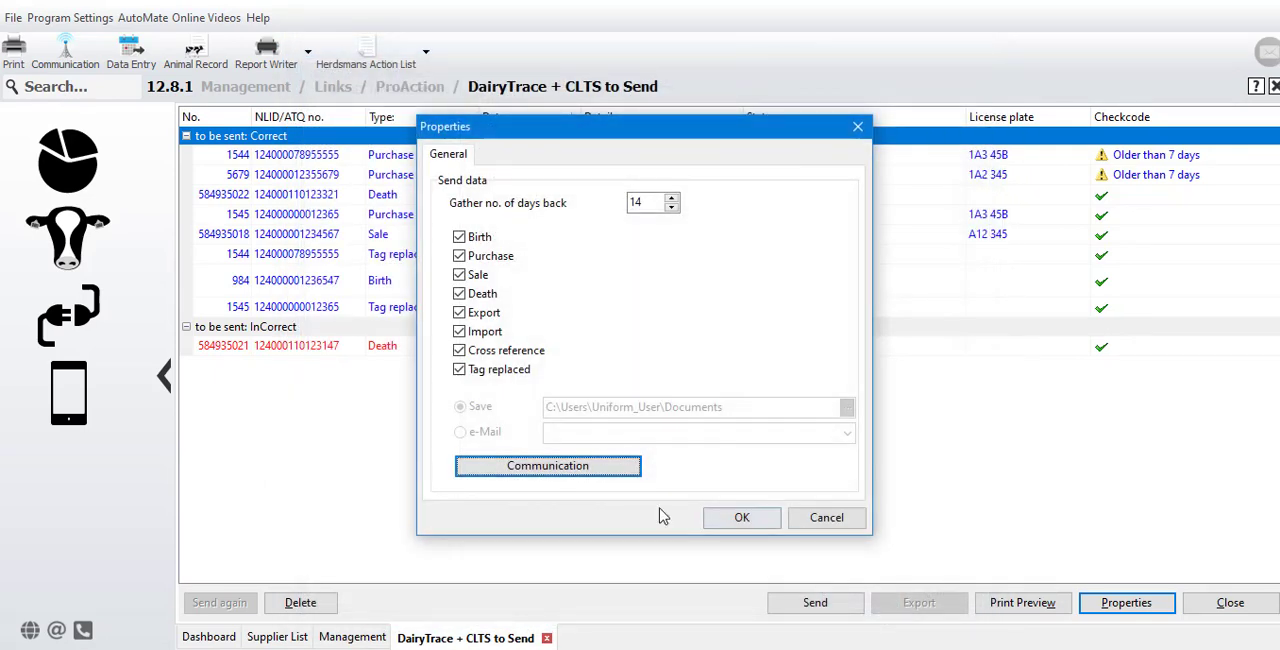
pyautogui.moveTo(456, 204)
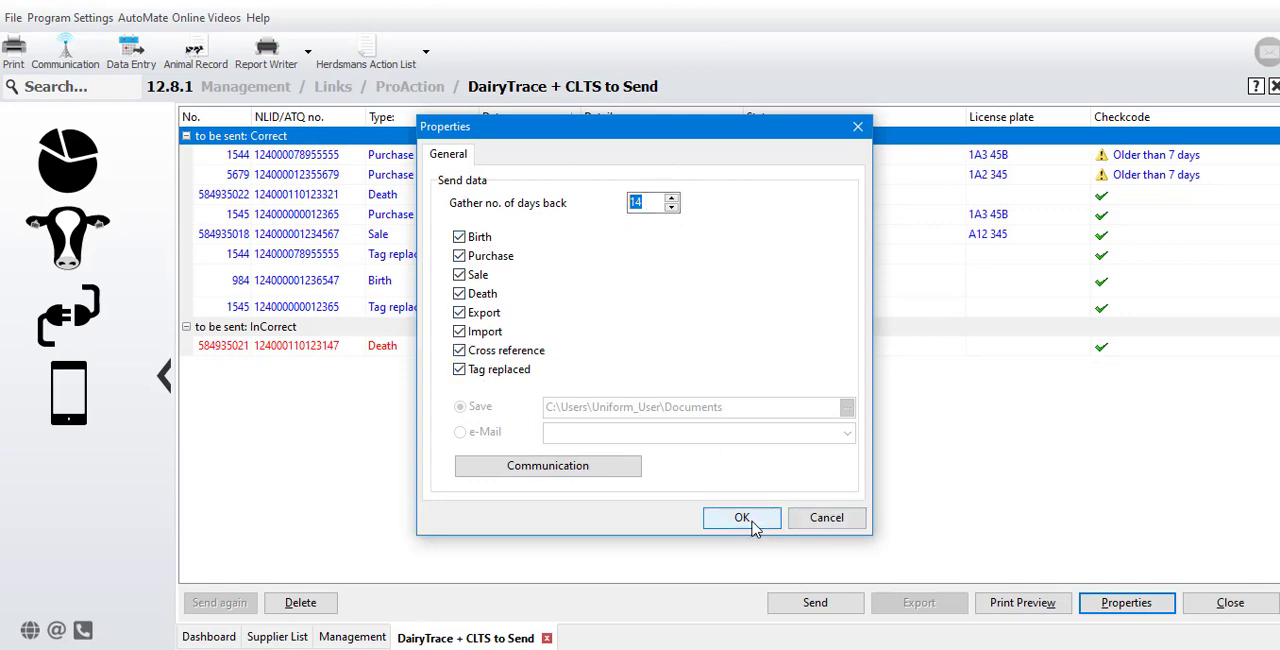
# Step: Confirm send properties gathering 14 days back for all event types
pyautogui.click(740, 516)
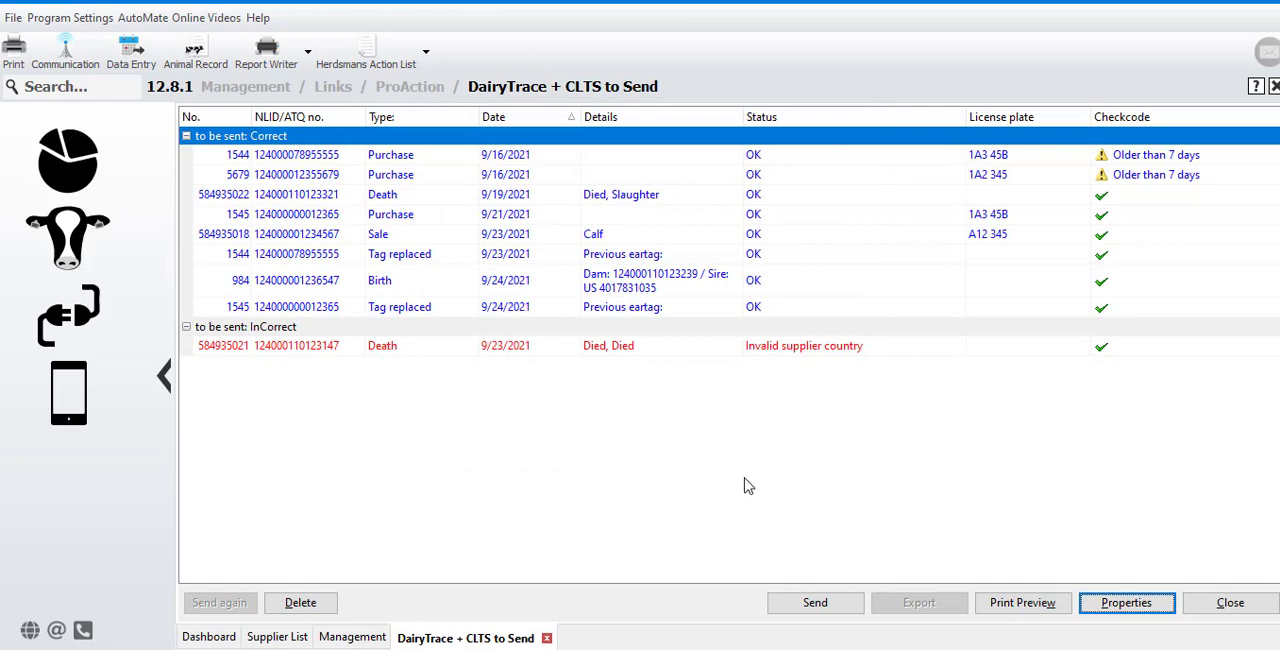
pyautogui.moveTo(250, 374)
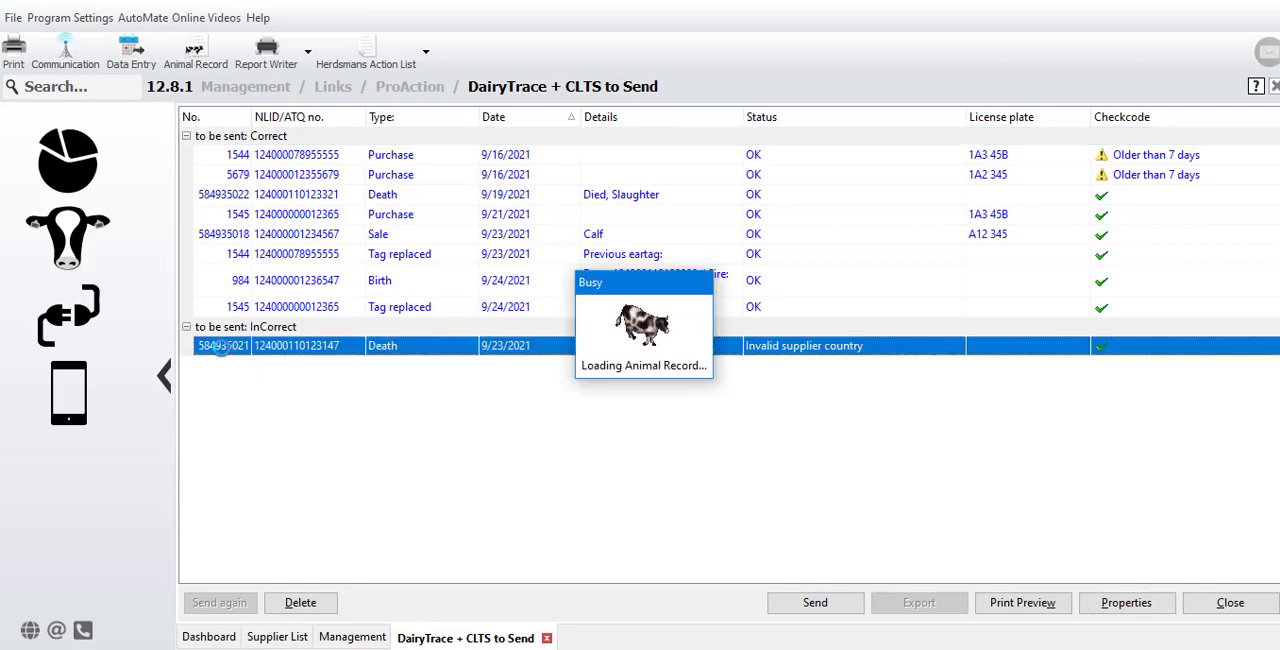
# Step: Open the Animal Record of the cow whose death event failed, showing its 9/23/2021 death movement
pyautogui.doubleClick(224, 344)
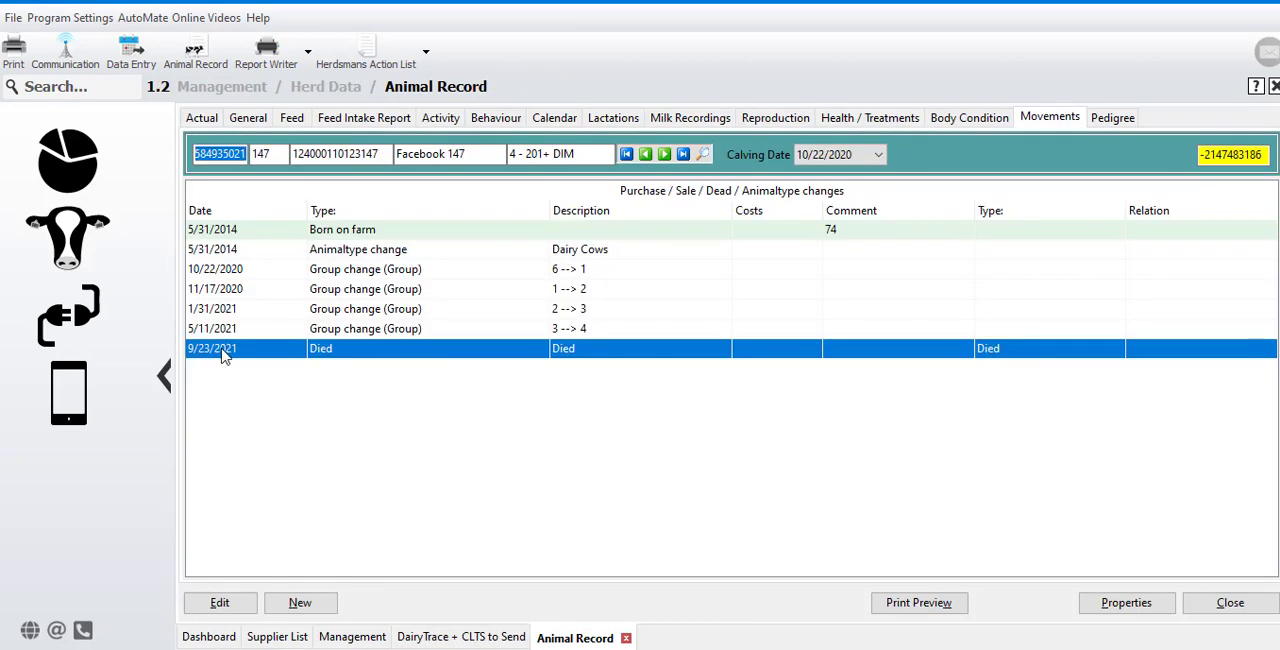
pyautogui.moveTo(292, 388)
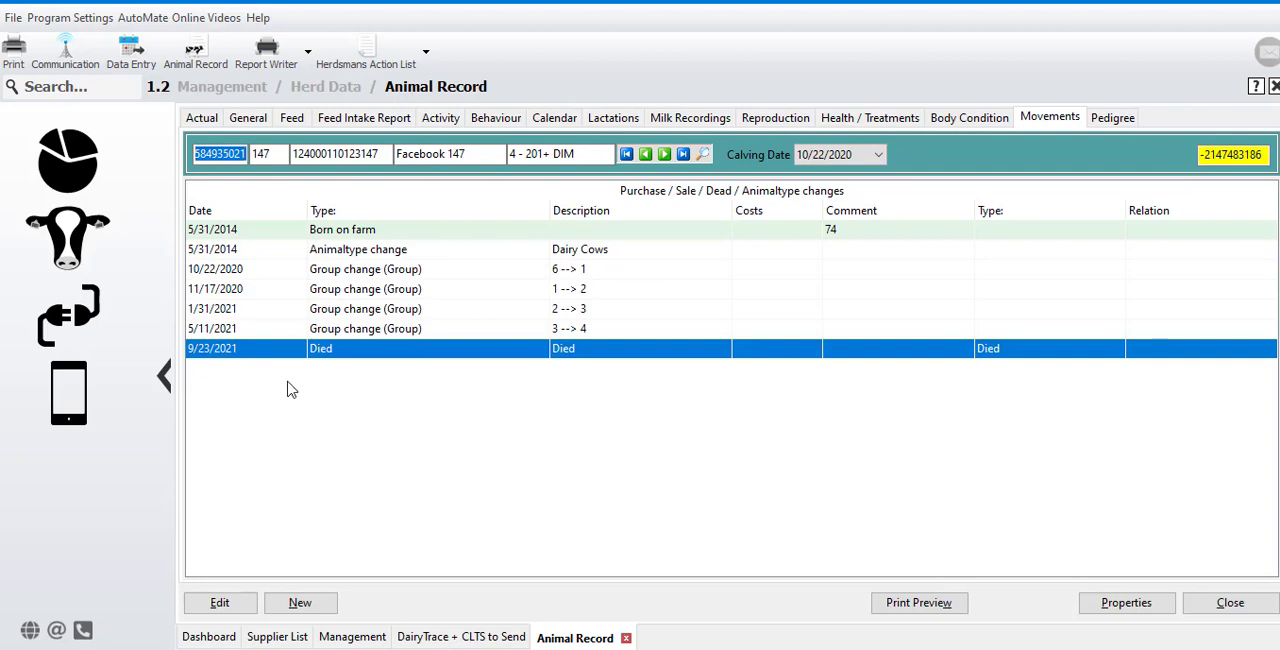
# Step: Set Deadstock Removal Service as supplier of the 9/23/2021 death and return to the all-correct send list
pyautogui.doubleClick(320, 348)
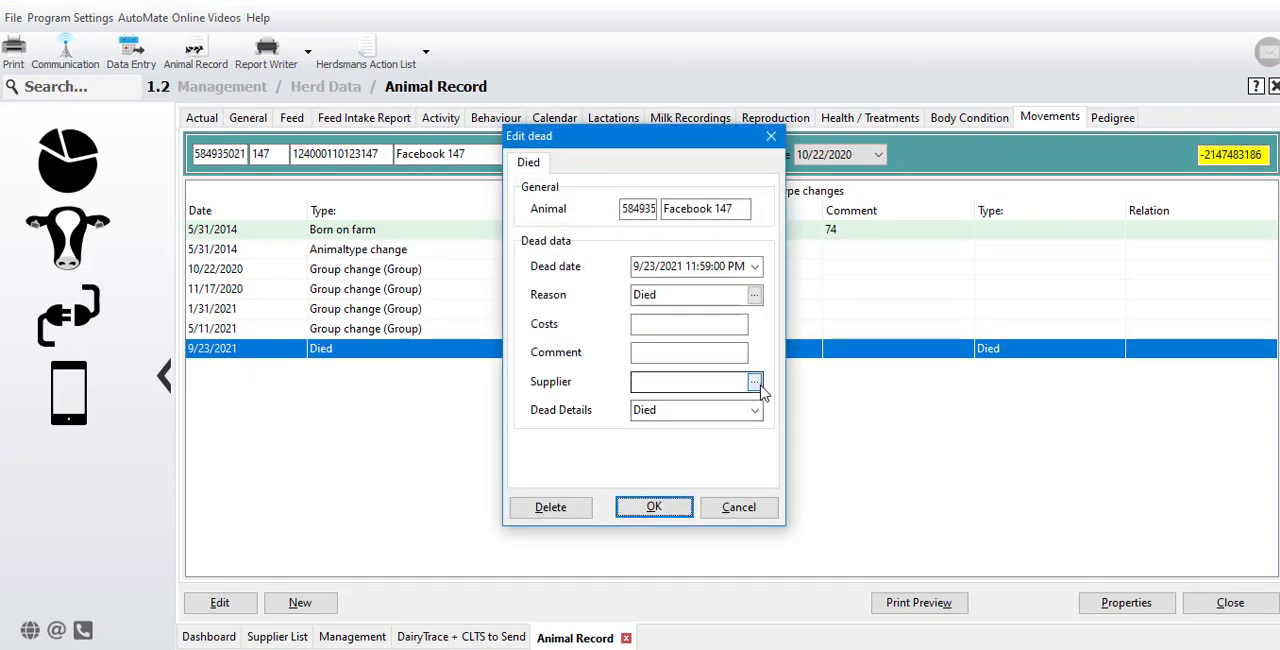
pyautogui.click(754, 382)
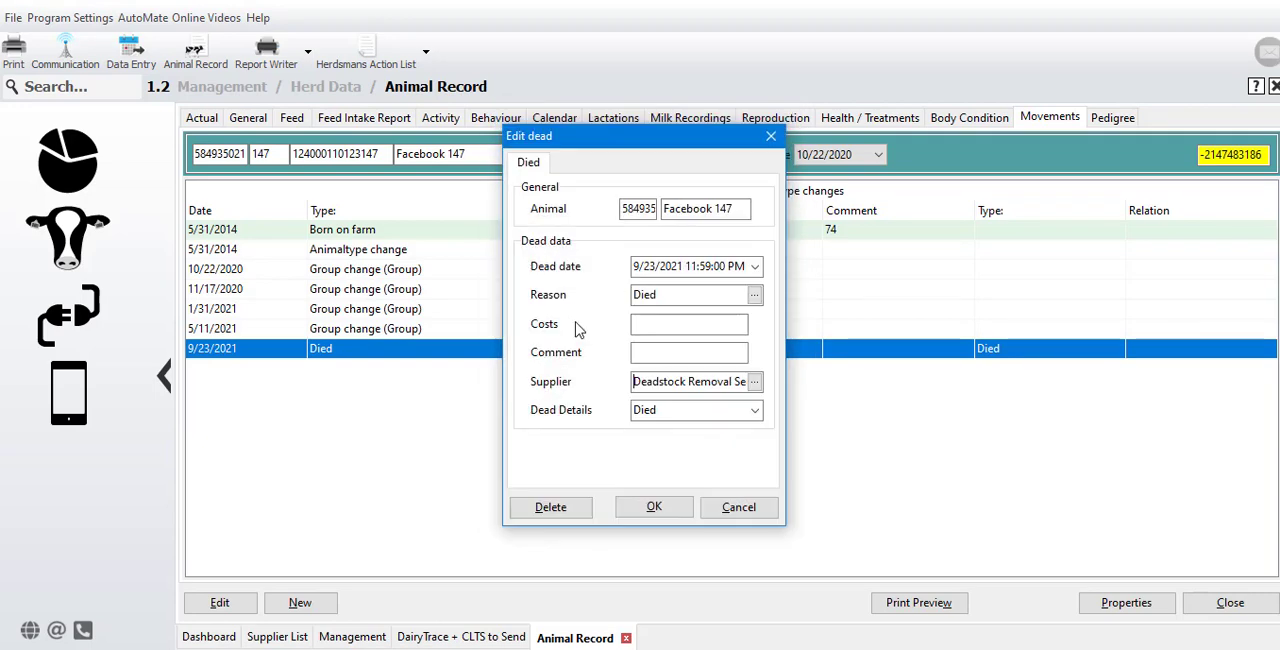
pyautogui.click(654, 508)
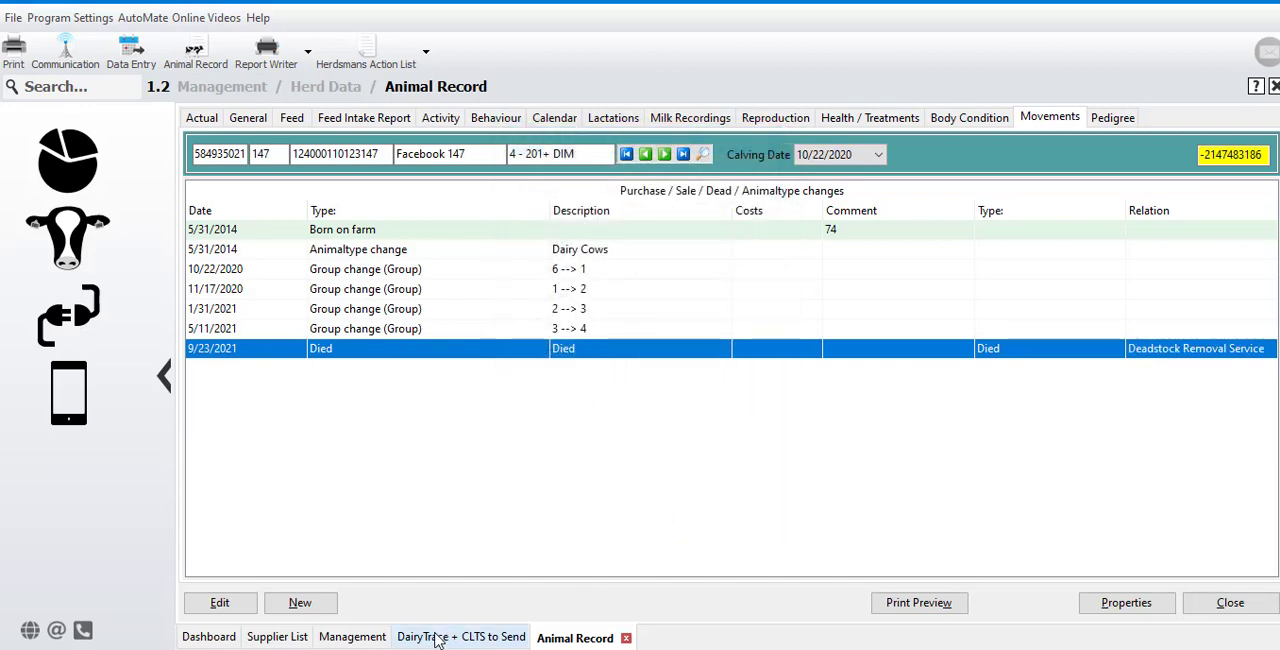
pyautogui.click(460, 636)
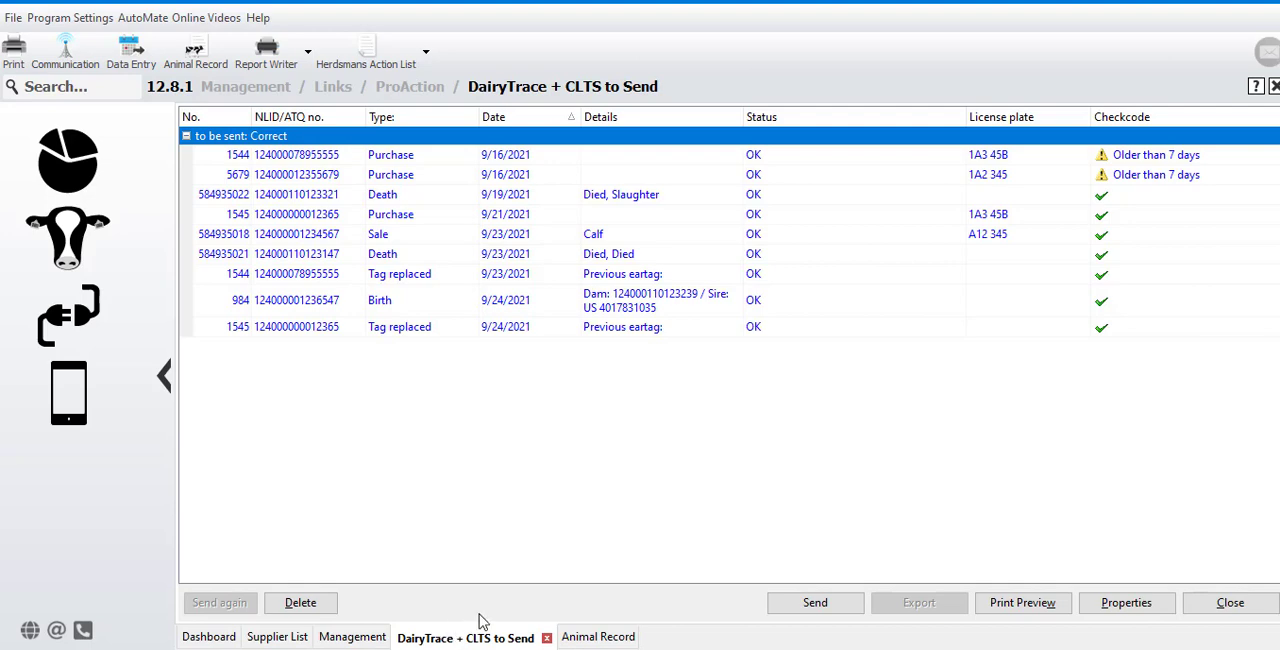
pyautogui.moveTo(532, 182)
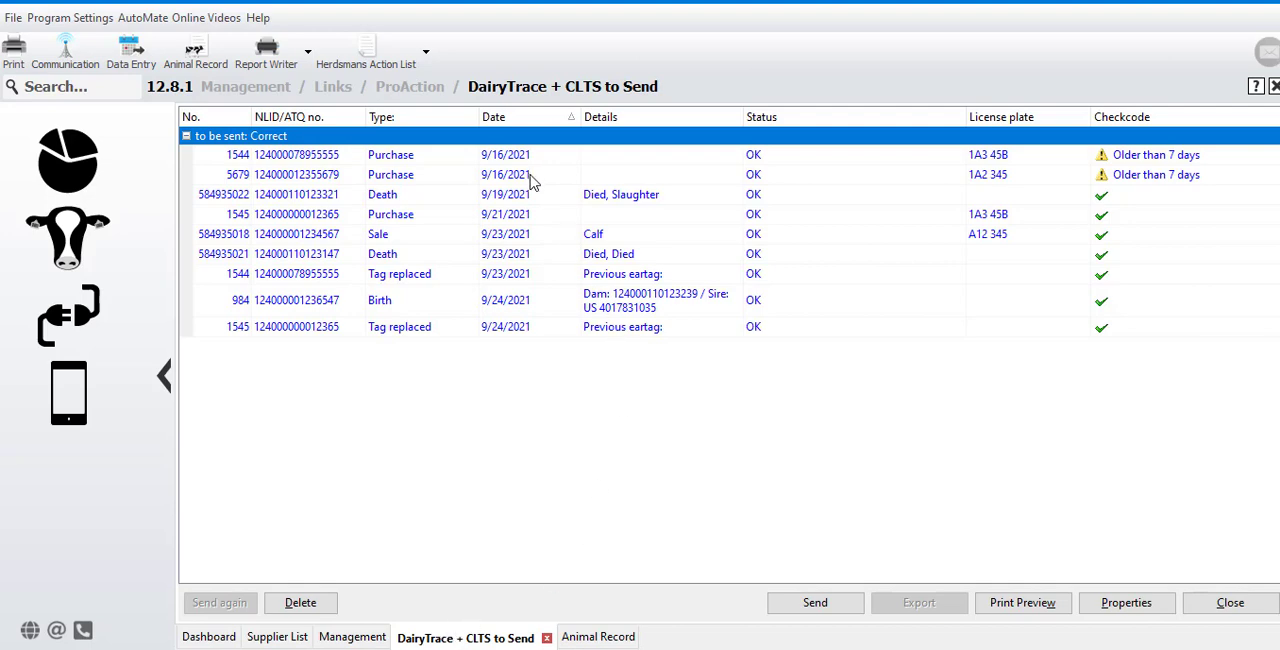